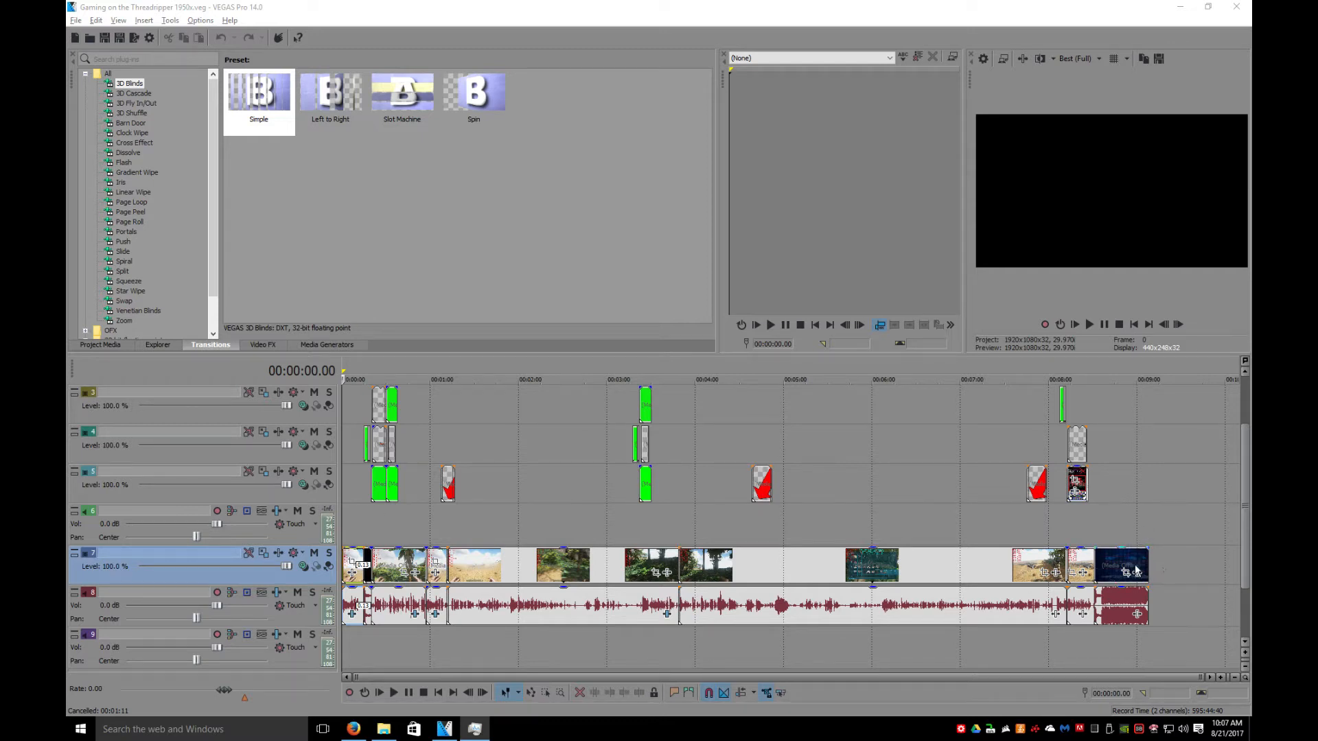
mouse_move(1139, 549)
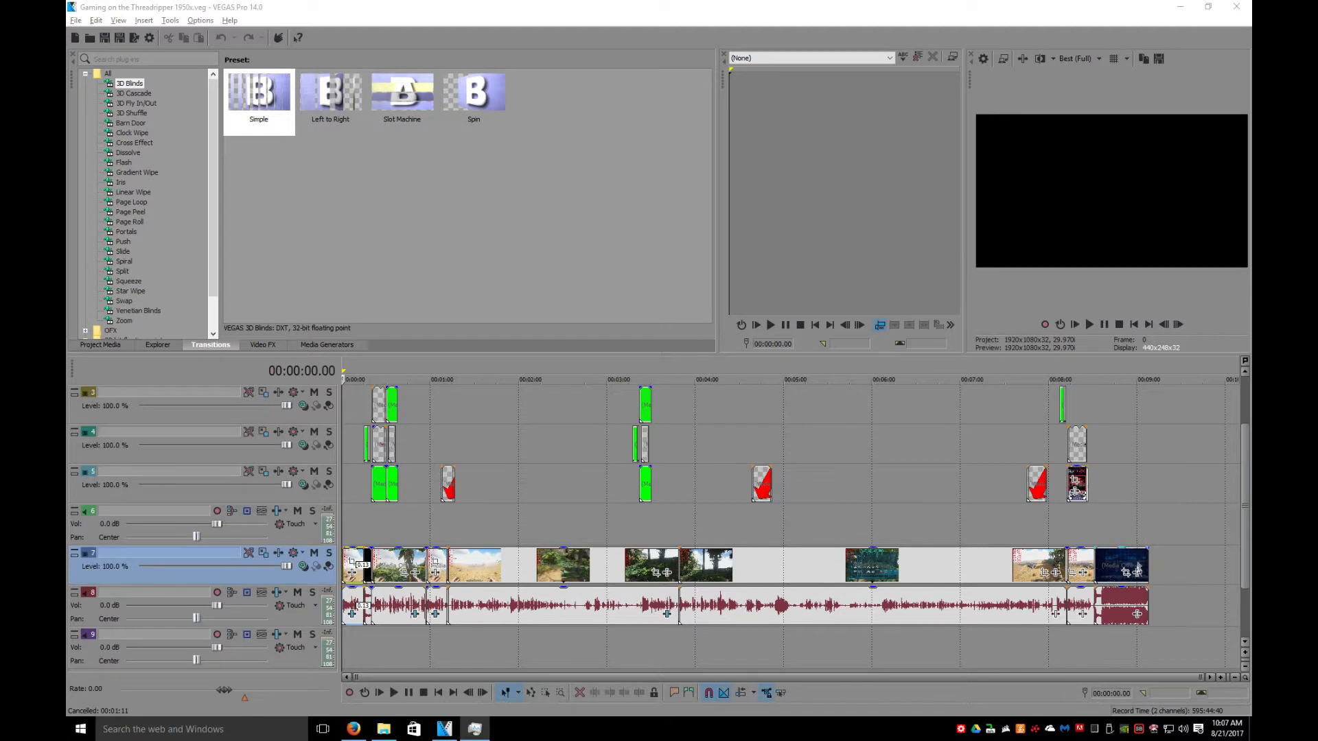
mouse_move(1137, 551)
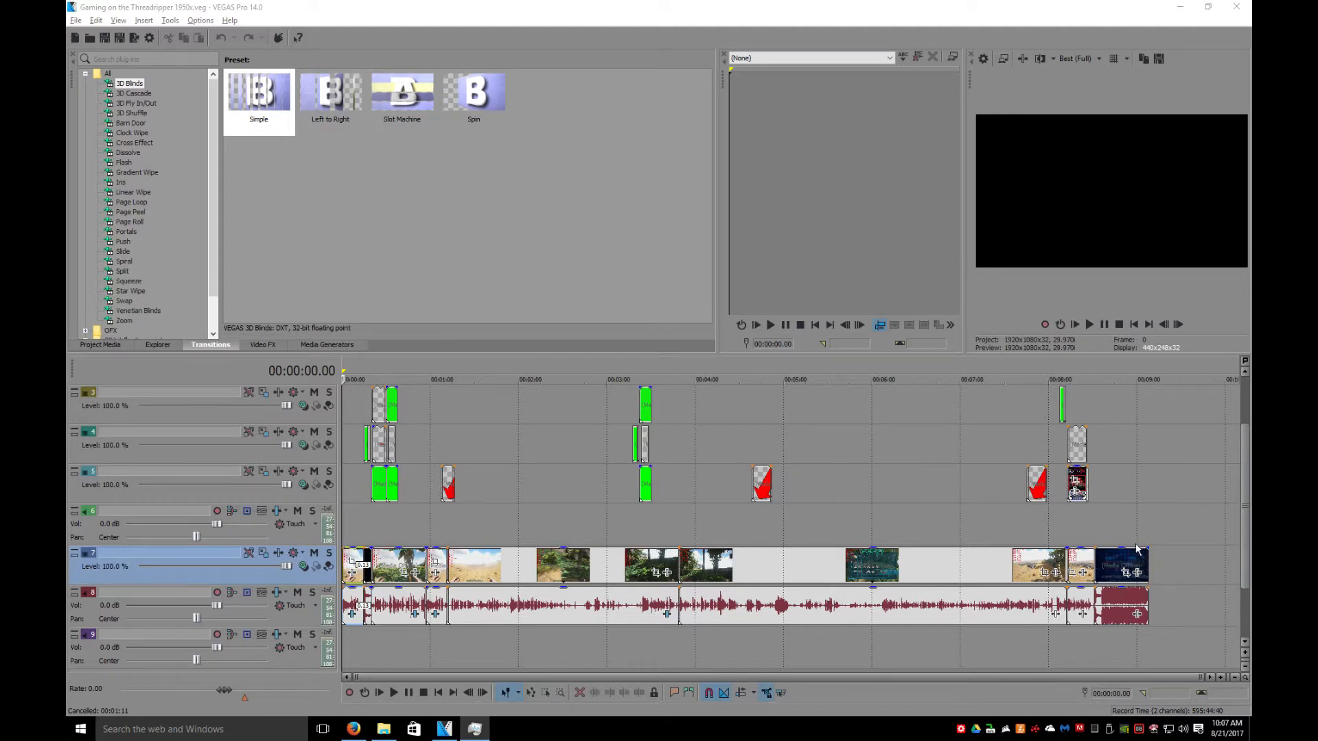
mouse_move(1137, 550)
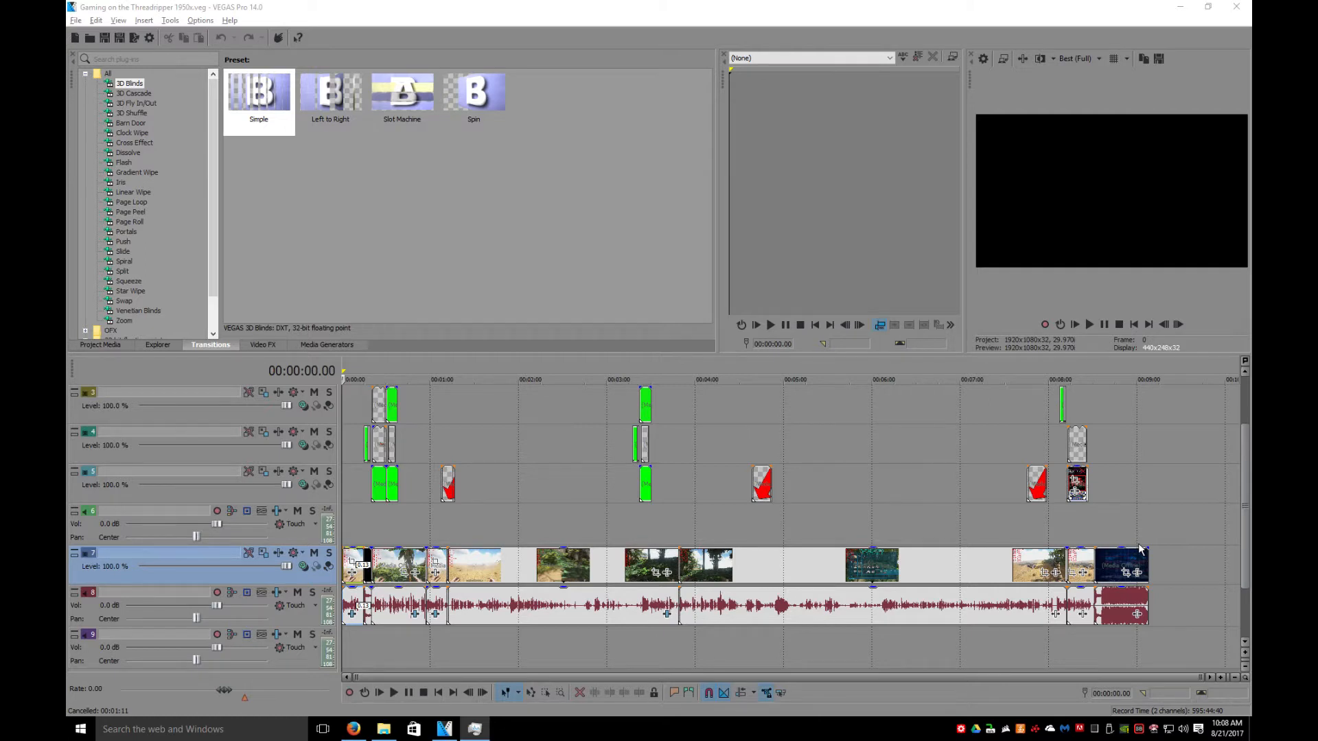
mouse_move(1140, 549)
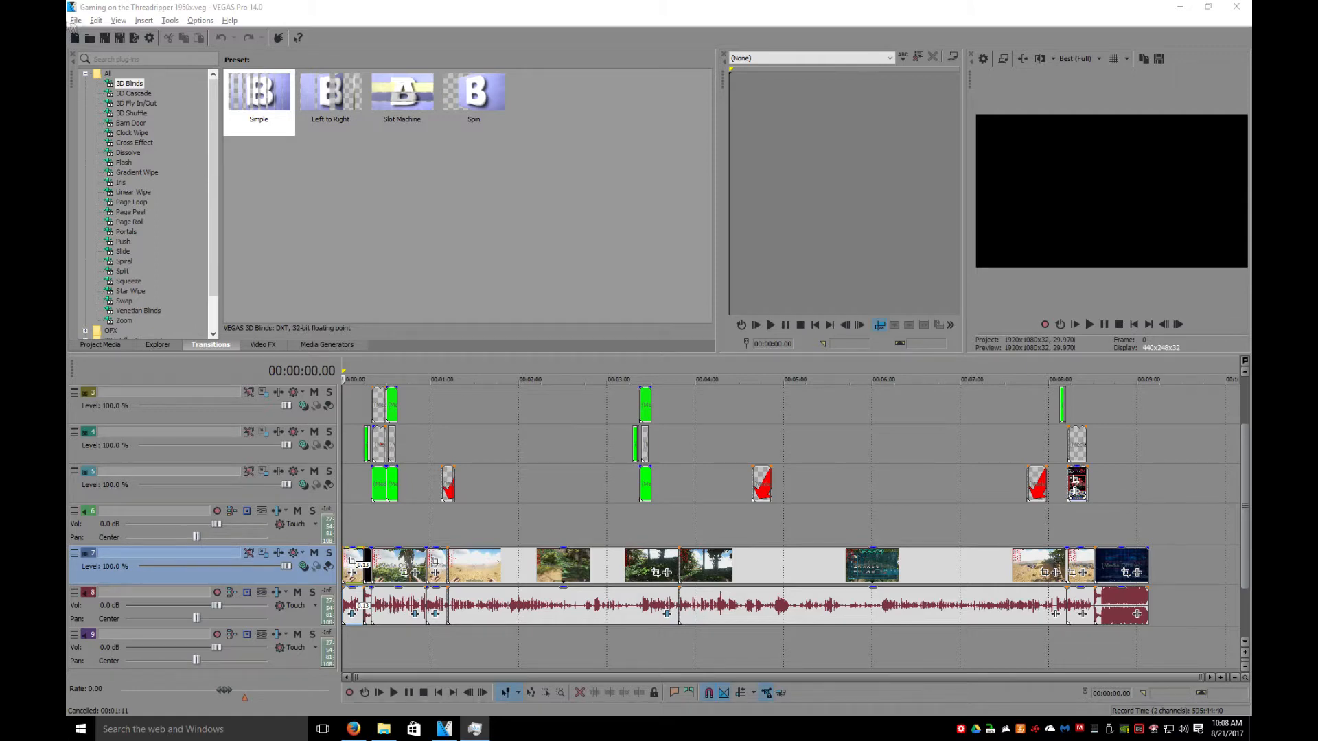
Render the project as TEST.mp4 into G:\Renders\ via Render As.
left_click(75, 19)
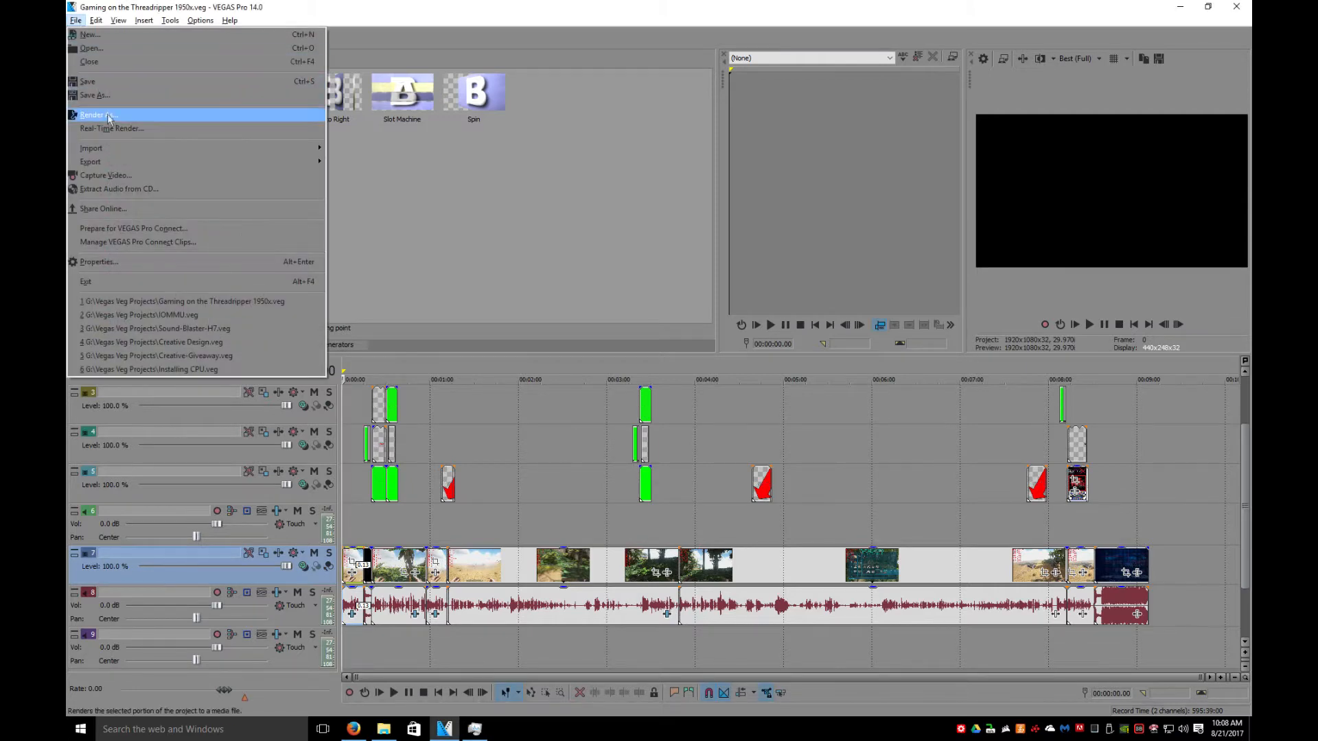
left_click(98, 115)
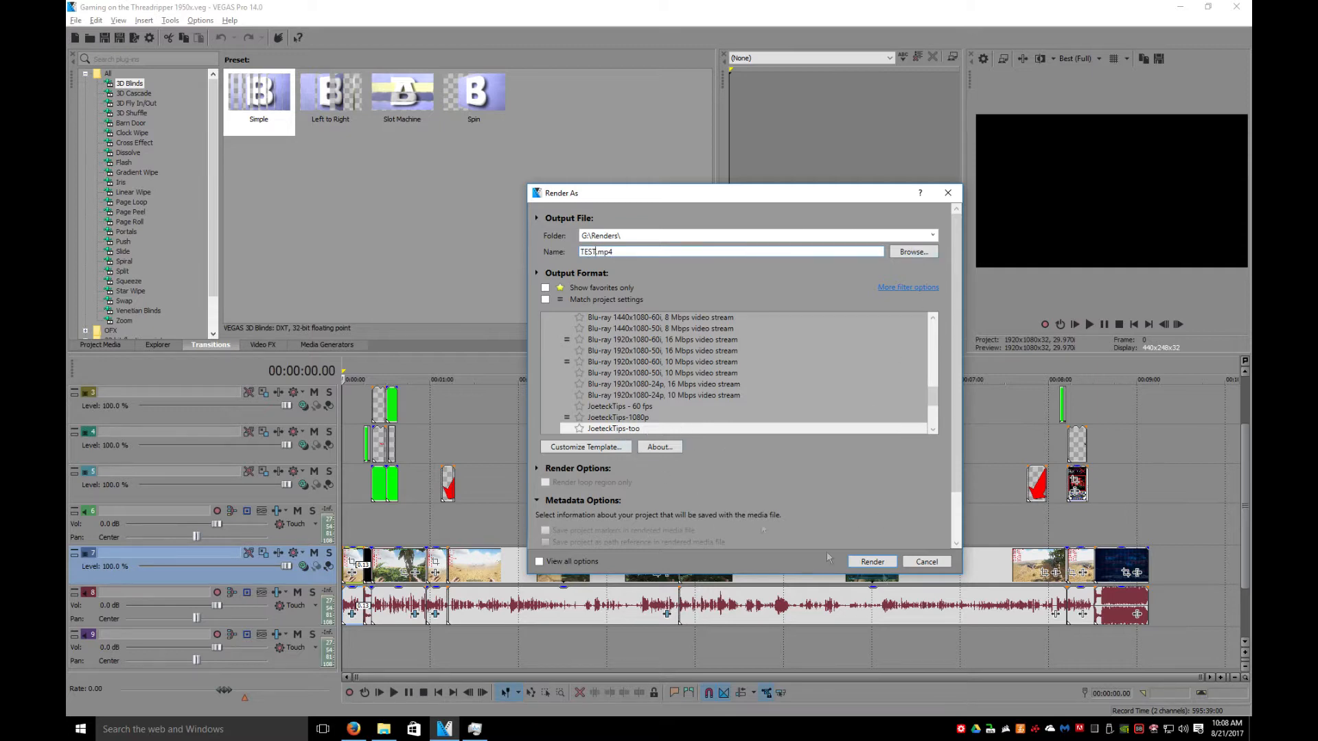
left_click(871, 561)
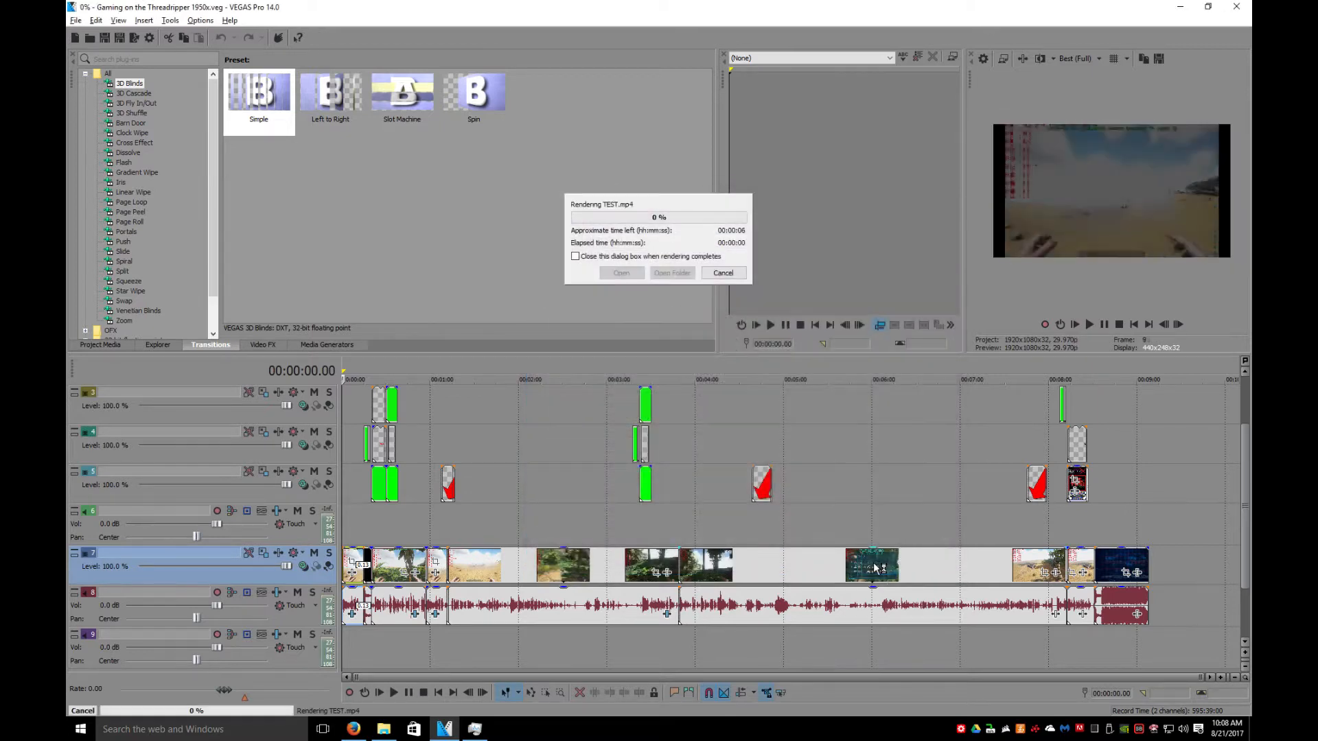